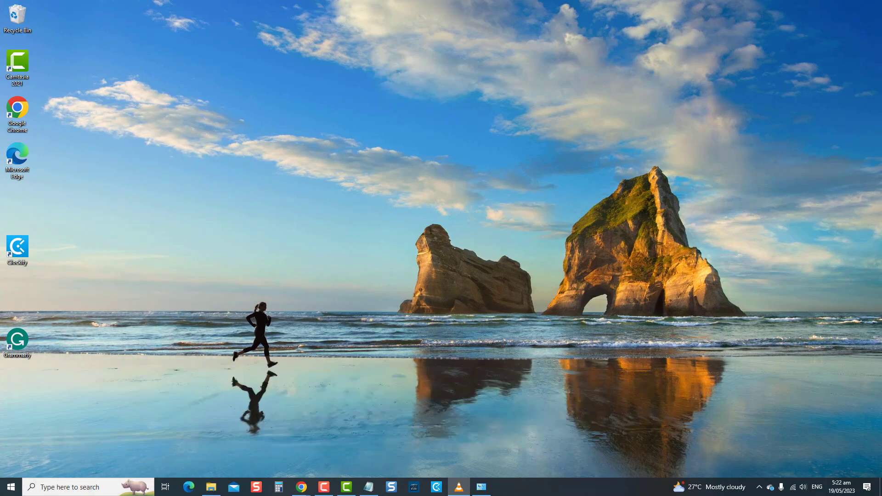
Step: Launch Control Panel by running the 'control' command from the Run dialog
key("win+r")
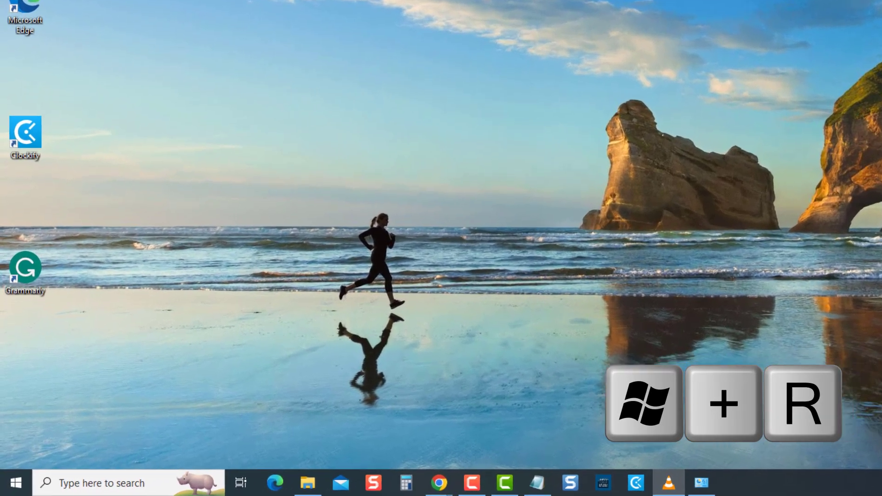
key("Win+r")
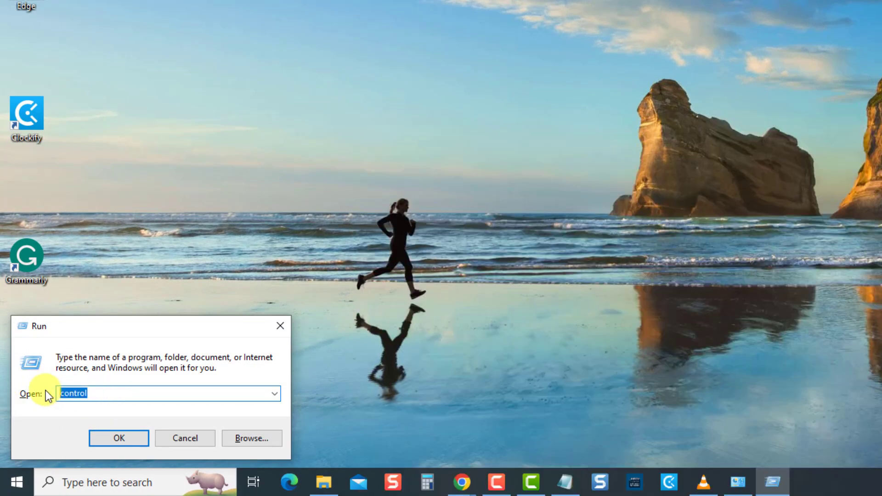
left_click(119, 438)
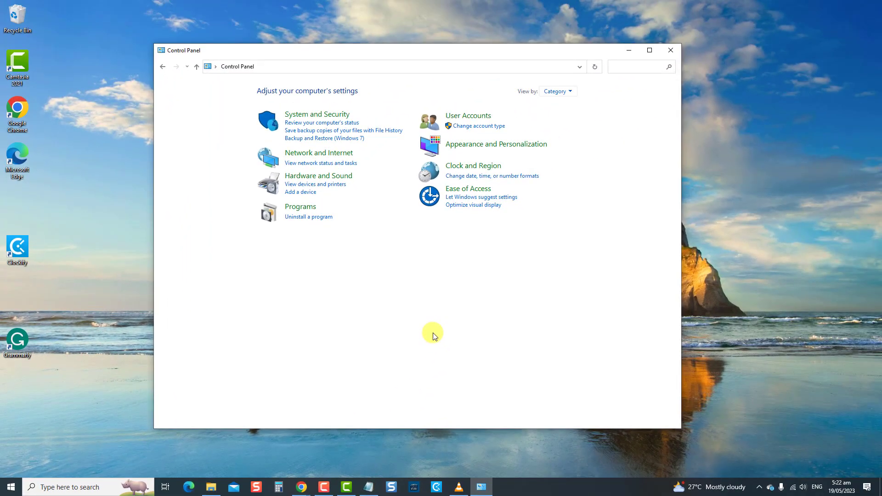
Step: Reach the unlocked shutdown settings via Large icons view and Power Options' power button behaviour
left_click(569, 91)
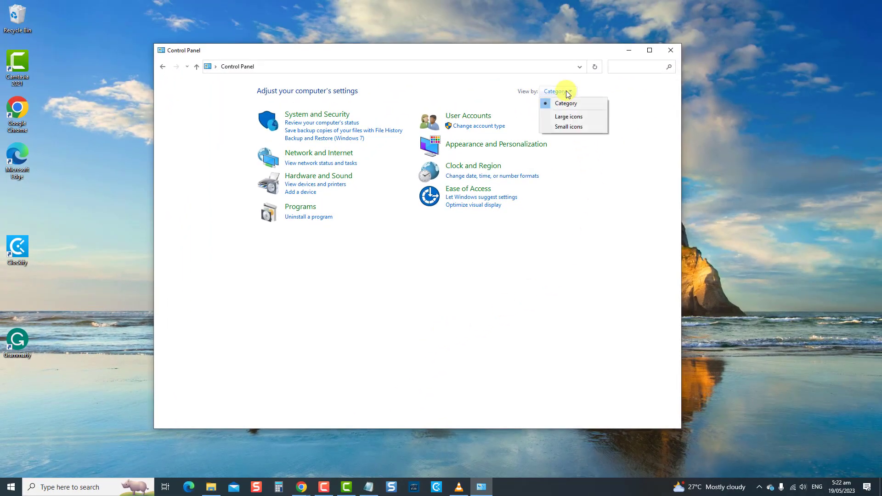
left_click(568, 117)
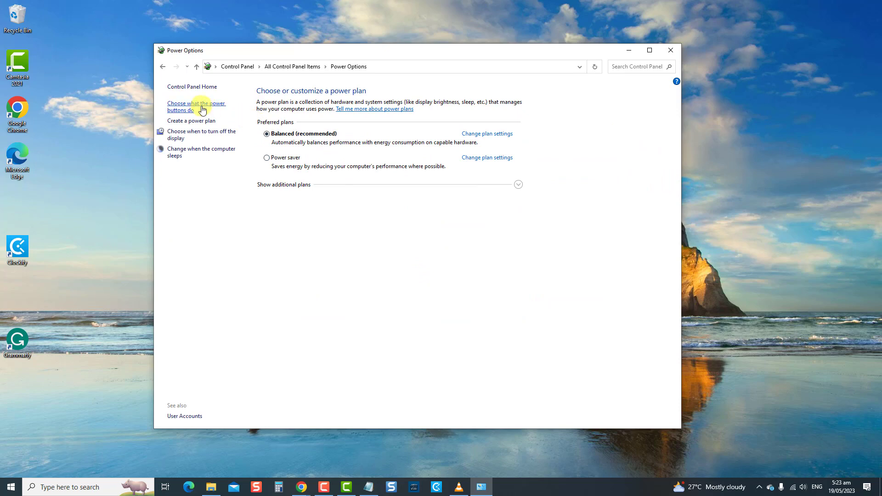
left_click(196, 106)
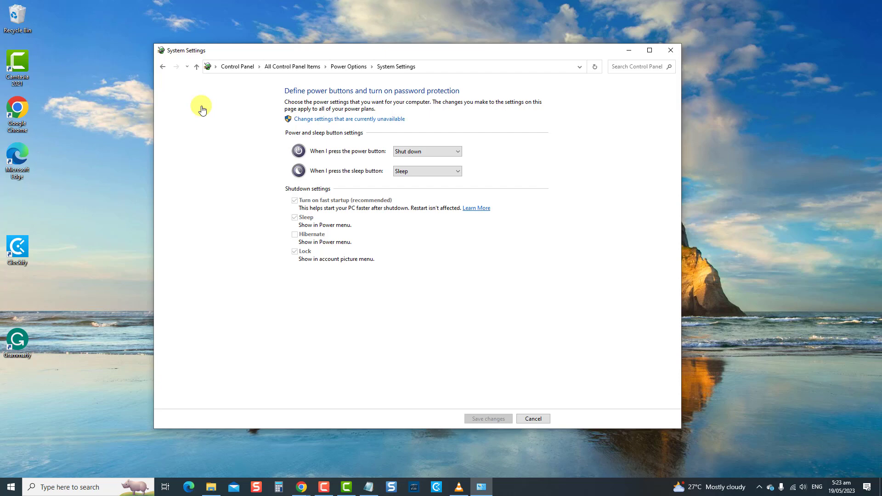
left_click(349, 119)
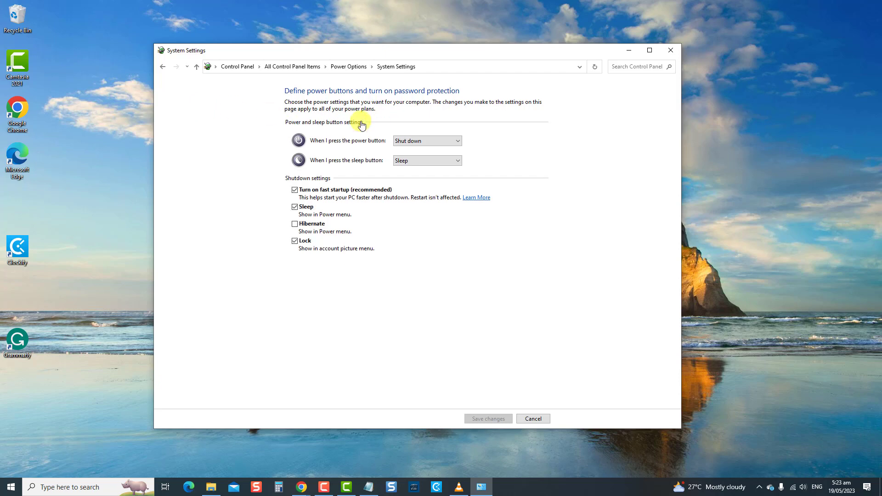
mouse_move(307, 188)
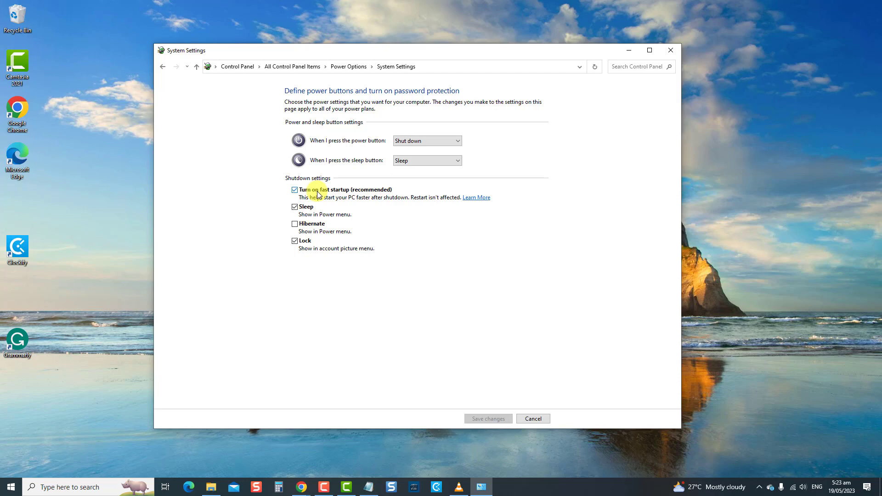
Step: Untick Turn on fast startup, save the change and close Control Panel
left_click(295, 189)
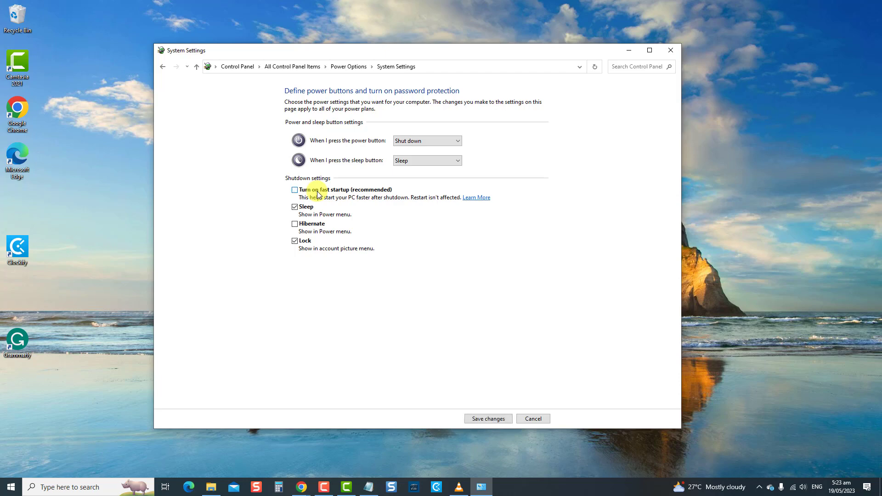
left_click(488, 419)
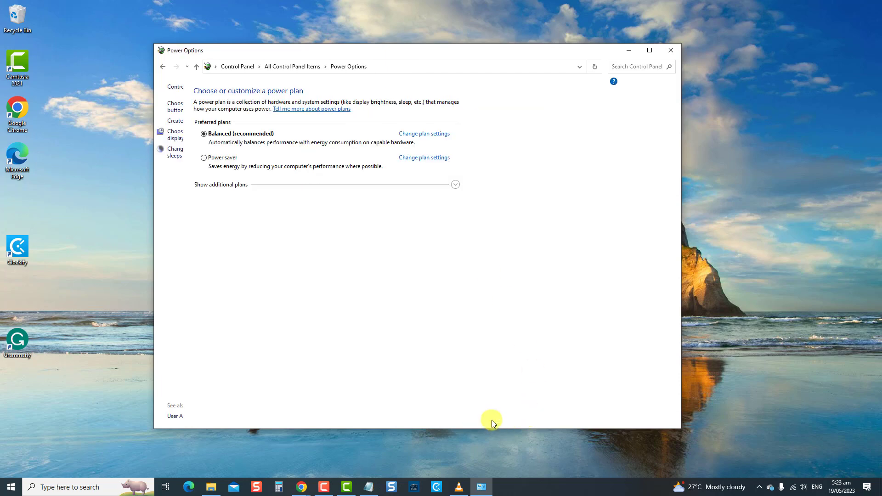
left_click(670, 49)
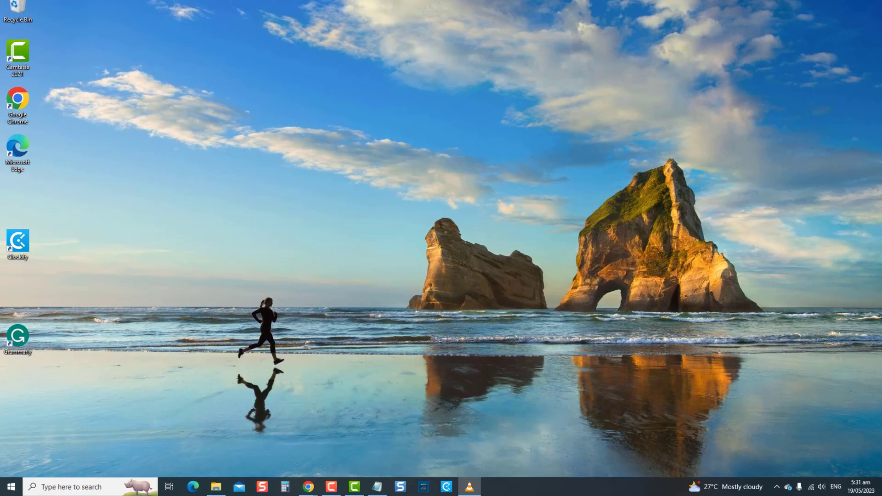
Step: Run 'sfc /scannow' in an administrator Command Prompt found via search
type("Command prompt")
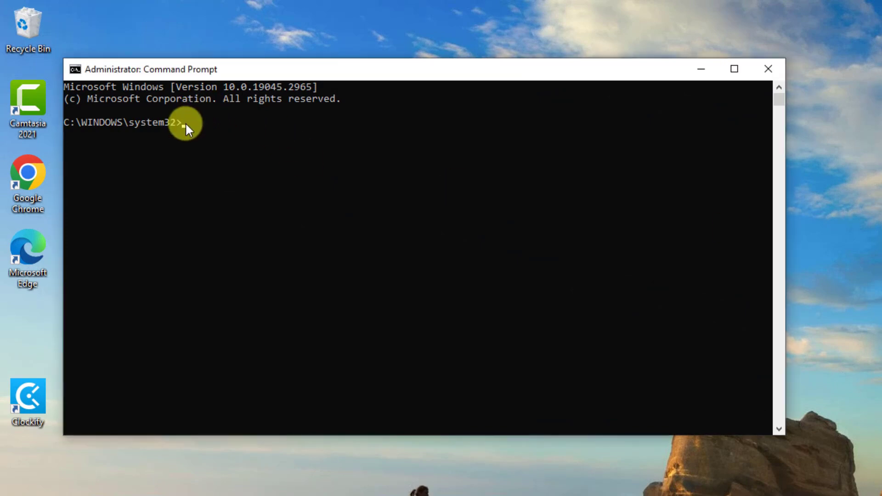
type("sfc /scannow")
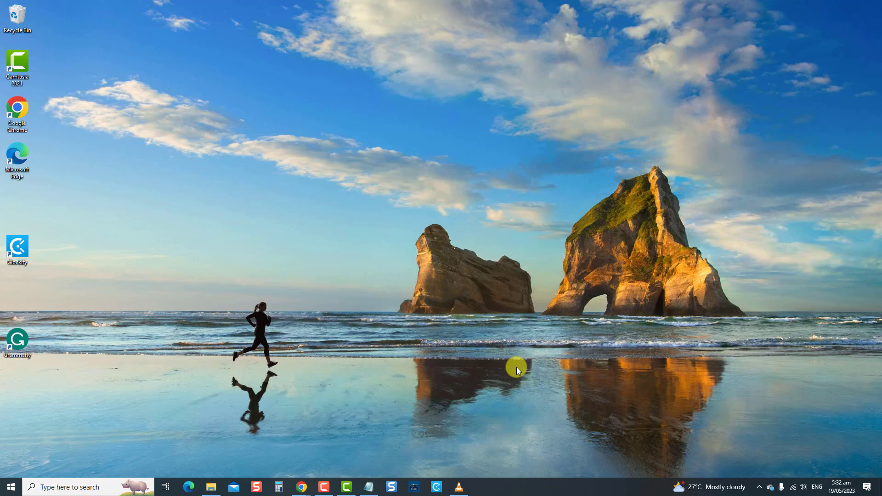
left_click(516, 368)
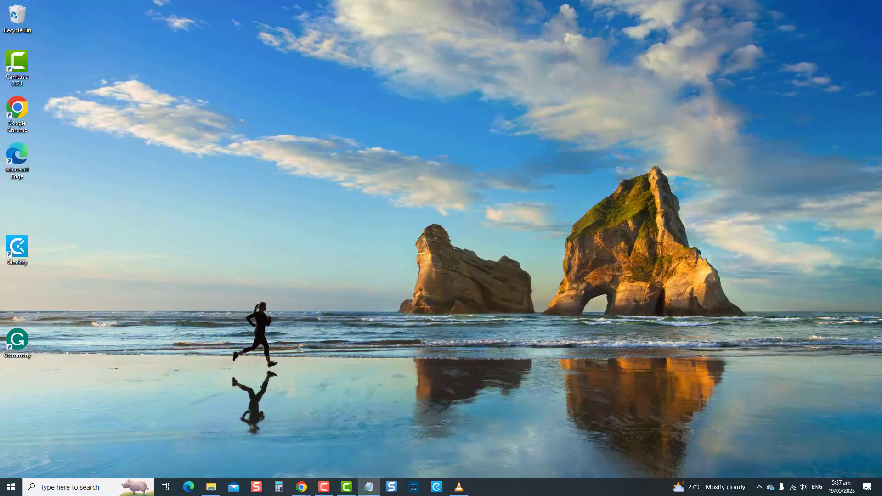
Step: Launch System Configuration by running 'msconfig' from the Run dialog
key("Win+r")
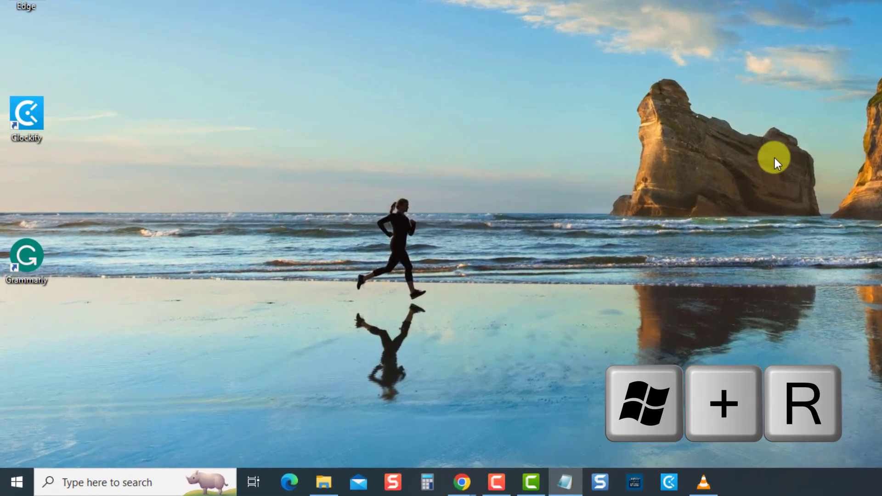
key("Win+r")
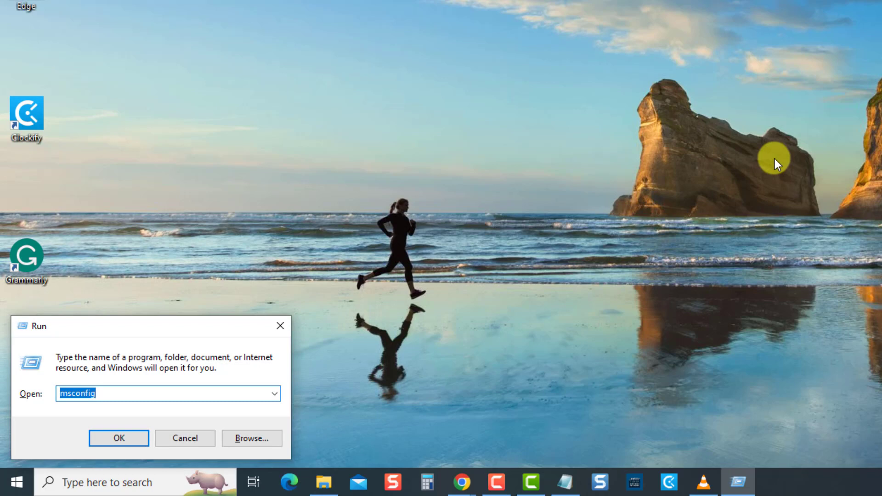
left_click(118, 394)
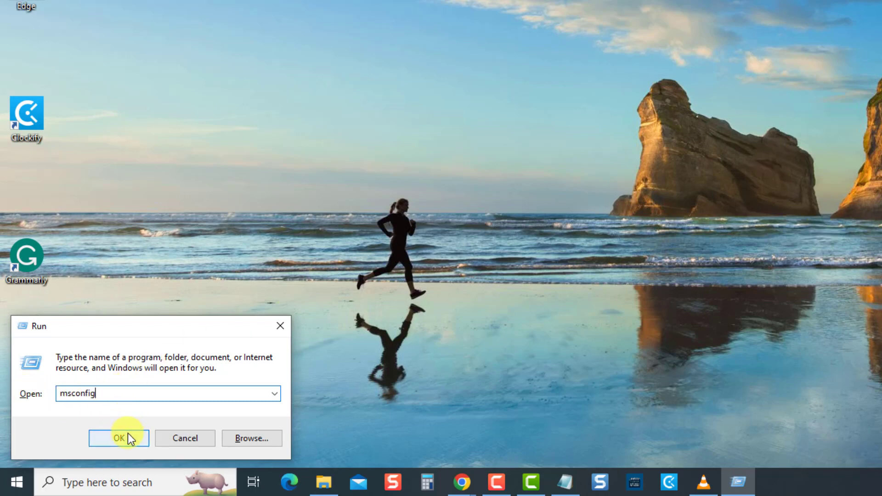
left_click(119, 439)
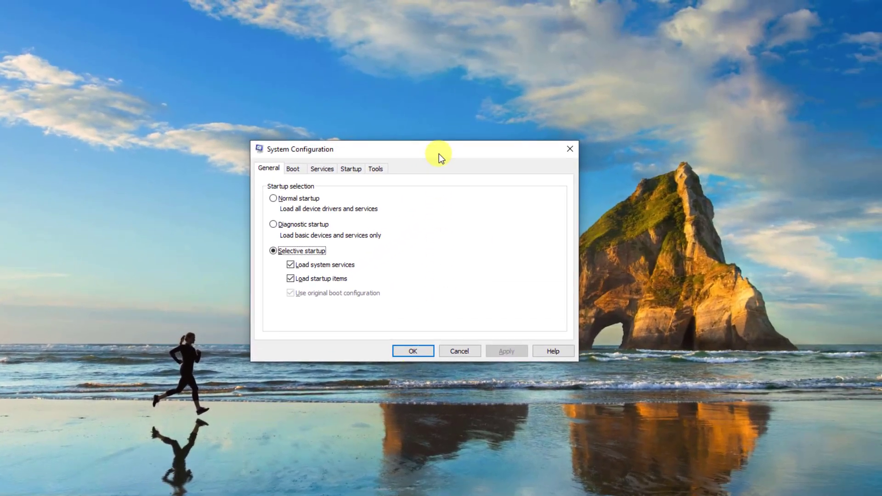
Step: Hide Microsoft services, disable all remaining services, and launch Task Manager from Startup
left_click(322, 168)
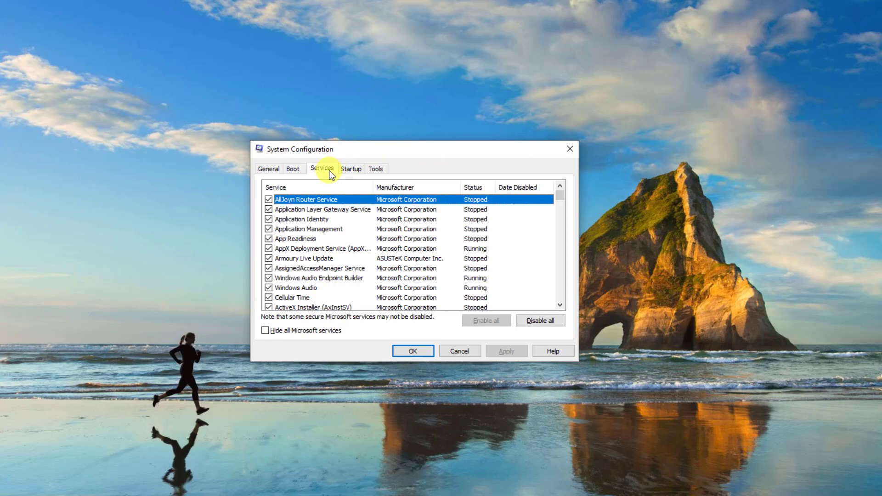
mouse_move(332, 335)
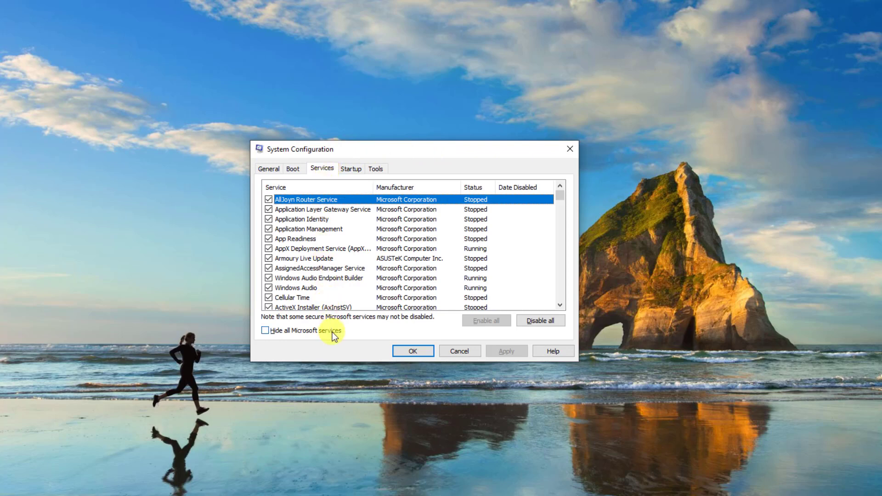
left_click(265, 331)
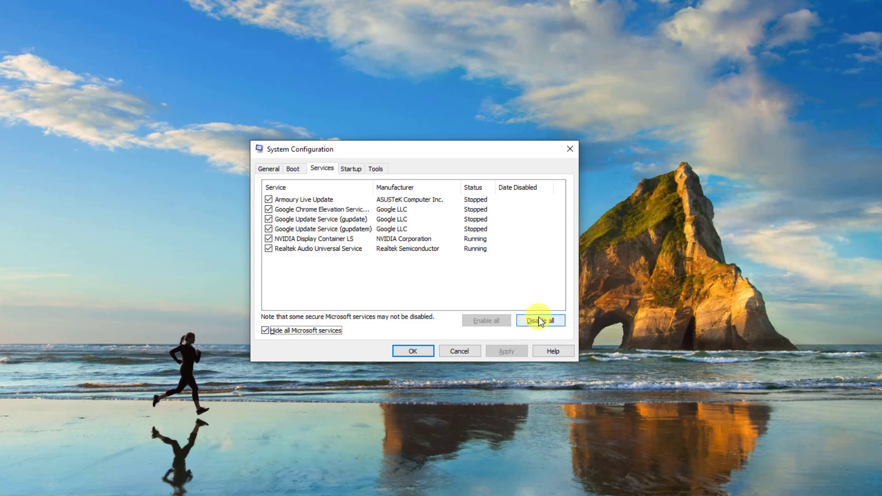
left_click(350, 168)
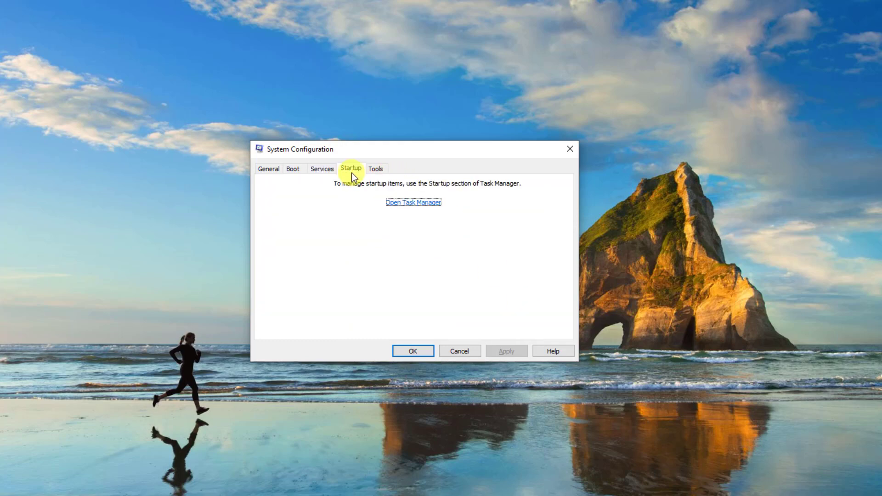
left_click(413, 202)
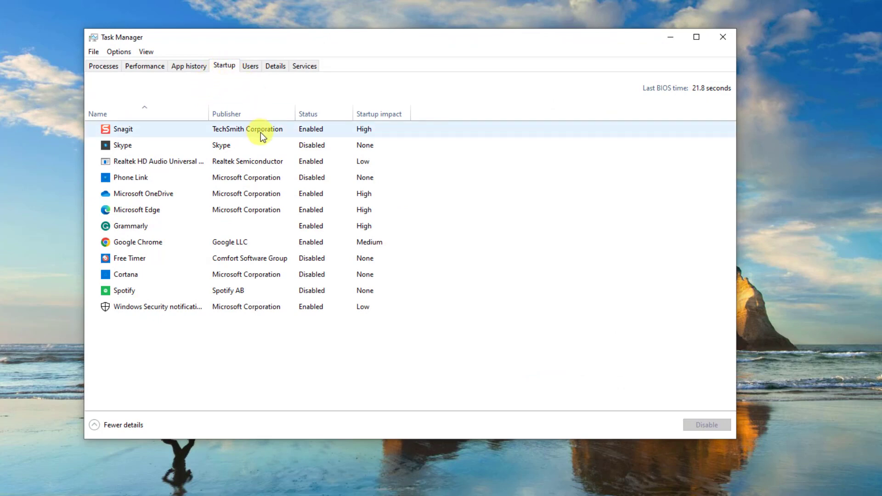
Step: Check the Snagit startup entry's options, close Task Manager and confirm System Configuration with OK
right_click(259, 129)
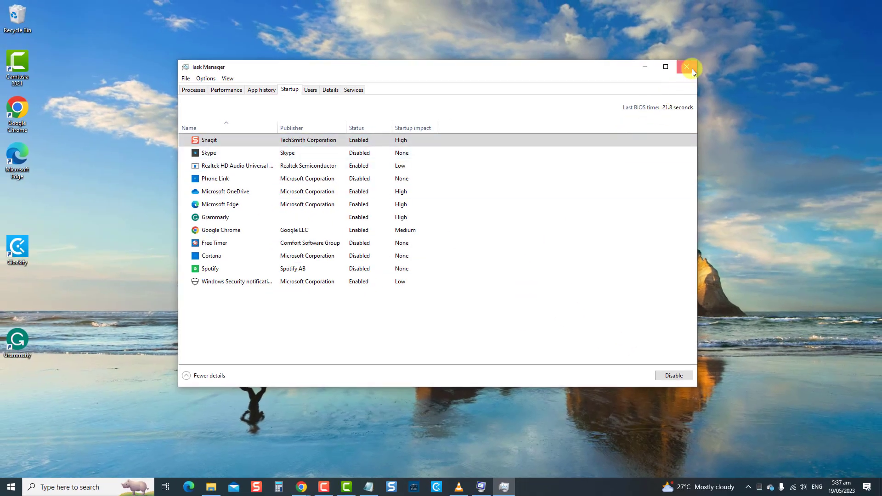
left_click(687, 67)
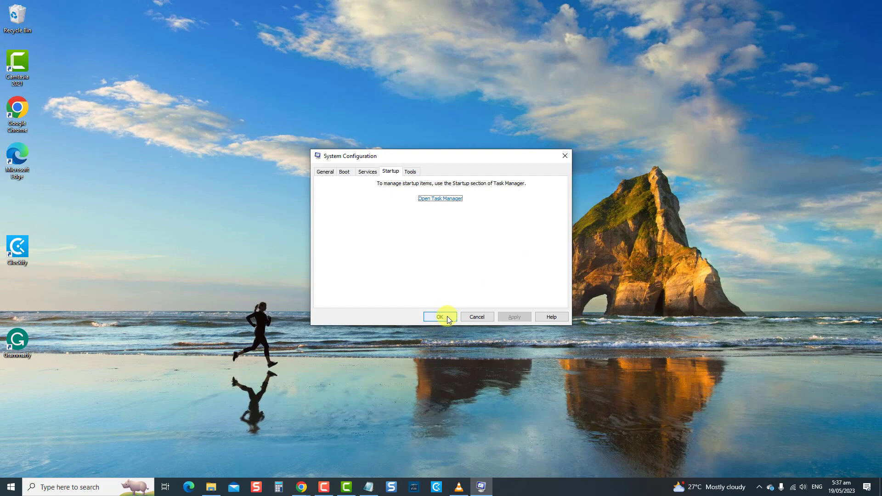
left_click(440, 317)
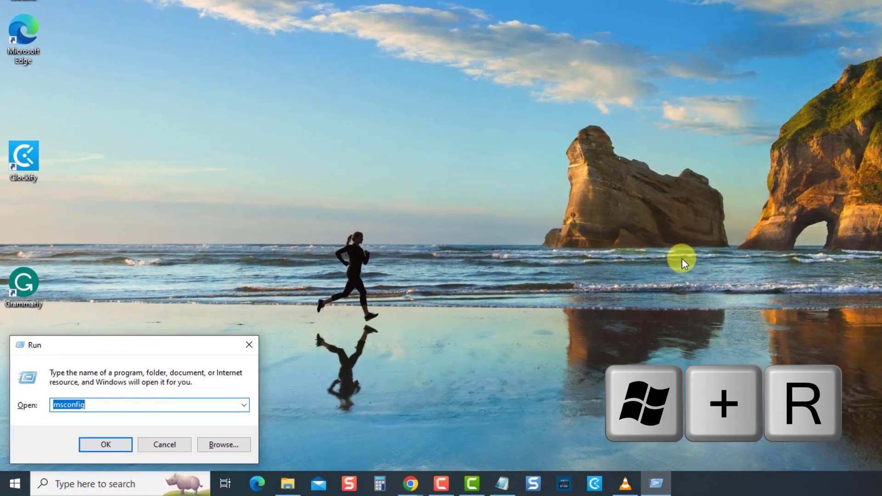
Step: Launch Device Manager by running 'devmgmt.msc' from the Run dialog
type("d")
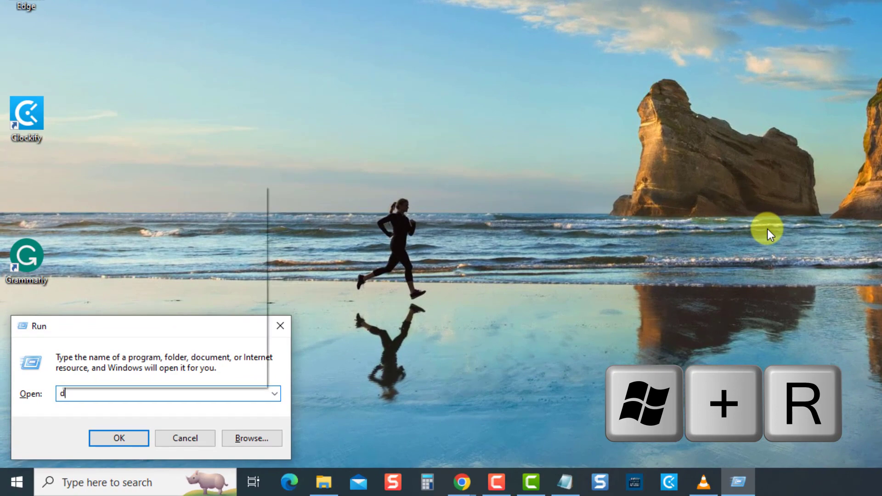
type("evmgmt.msc")
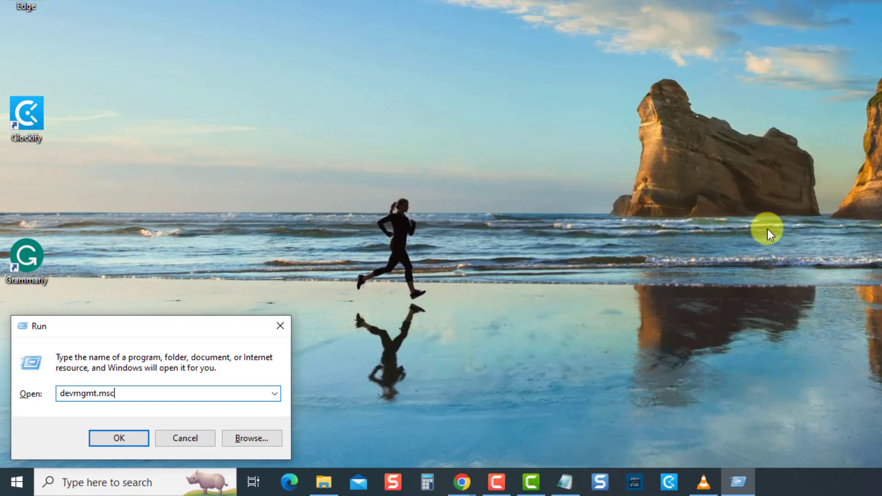
left_click(119, 438)
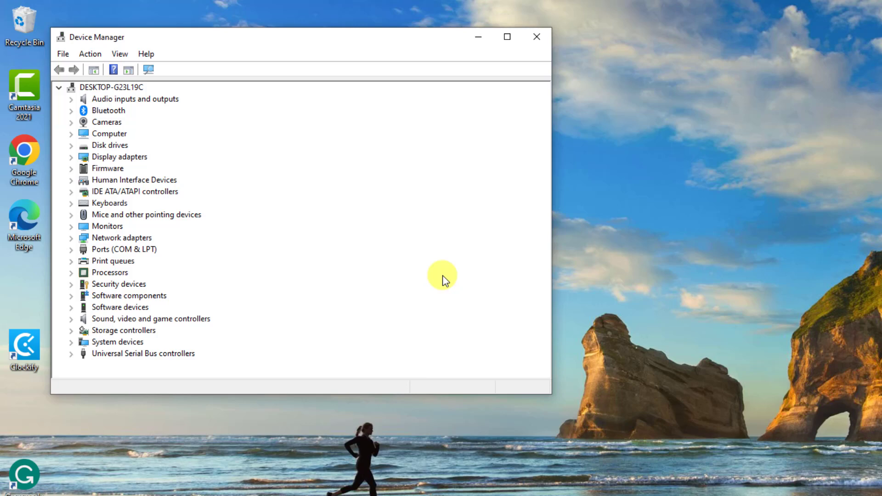
Step: Search automatically for a TP-LINK Wireless USB Adapter driver update and dismiss the already-best result
left_click(71, 238)
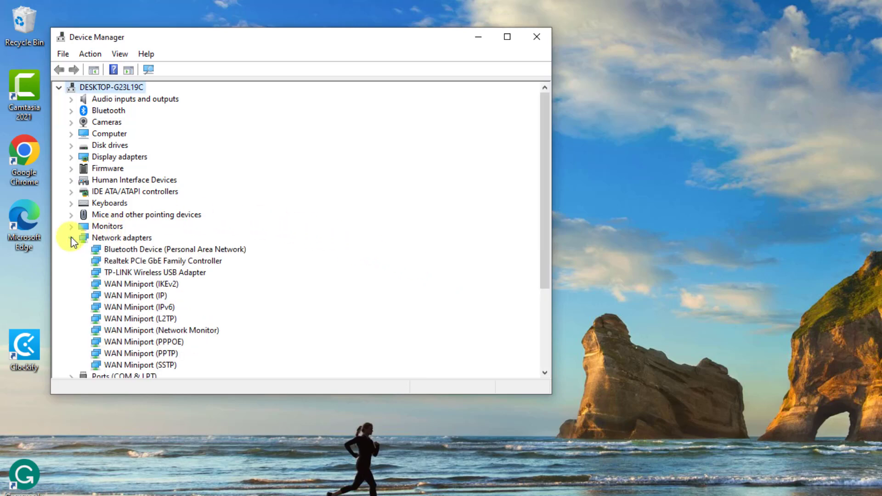
left_click(155, 272)
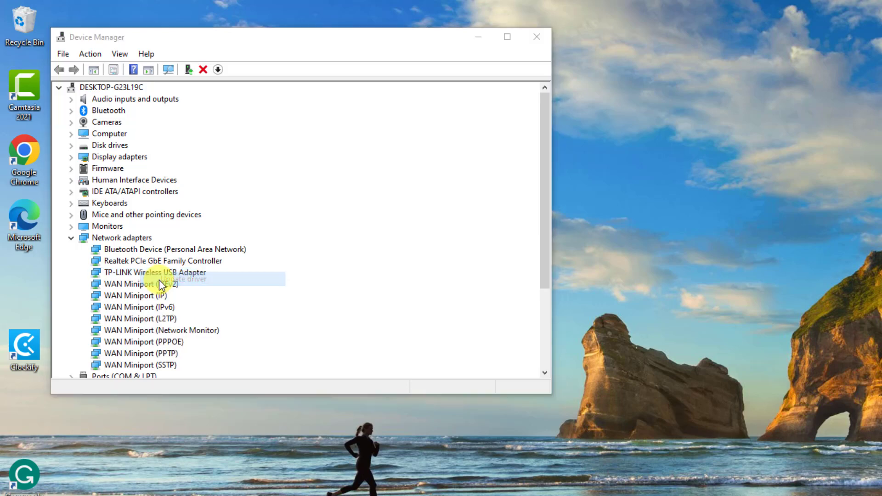
left_click(179, 279)
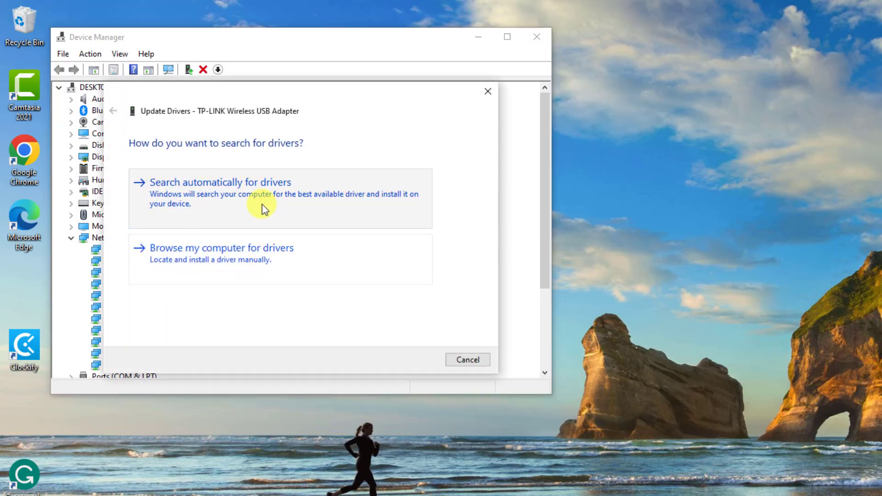
left_click(219, 182)
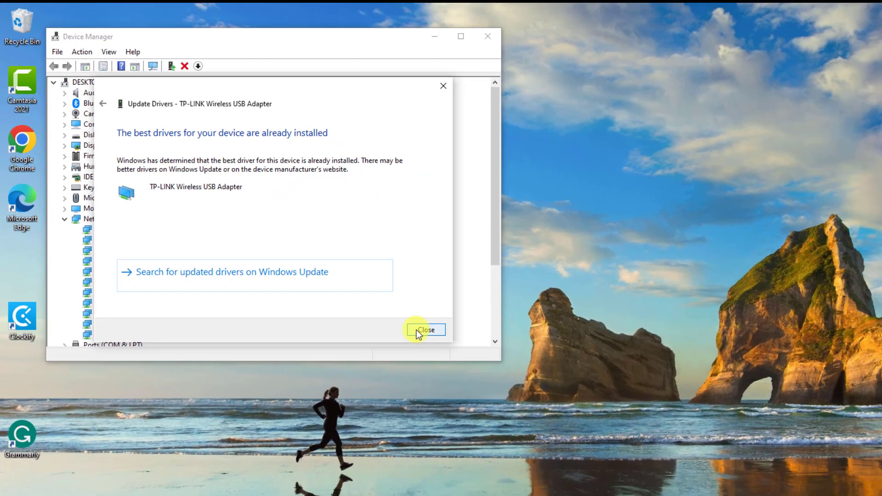
left_click(425, 330)
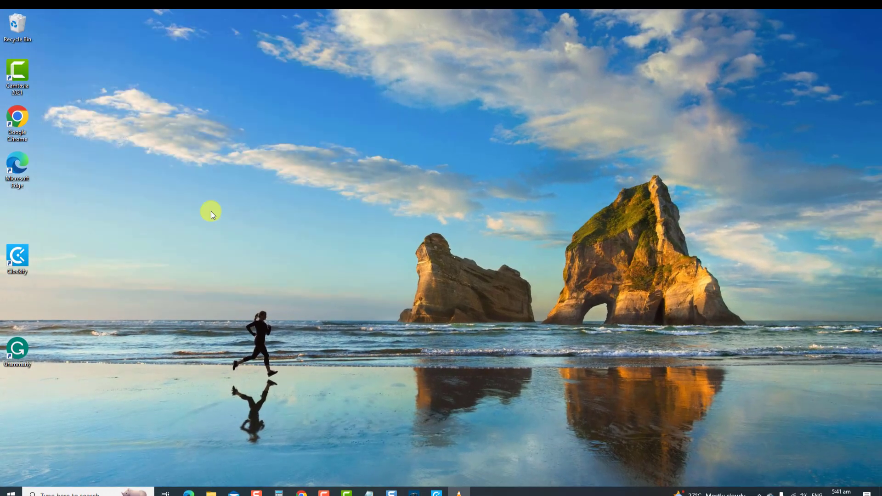
Step: Restart the computer from the Start menu's Power options
left_click(10, 482)
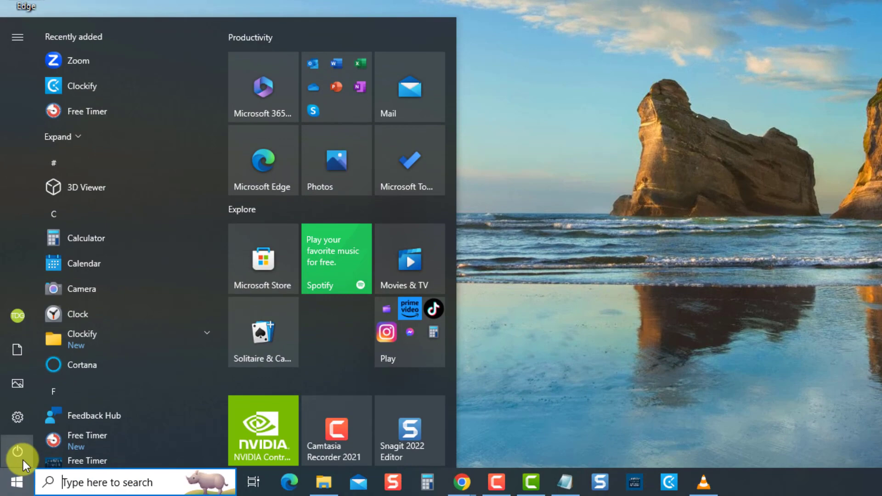
left_click(18, 452)
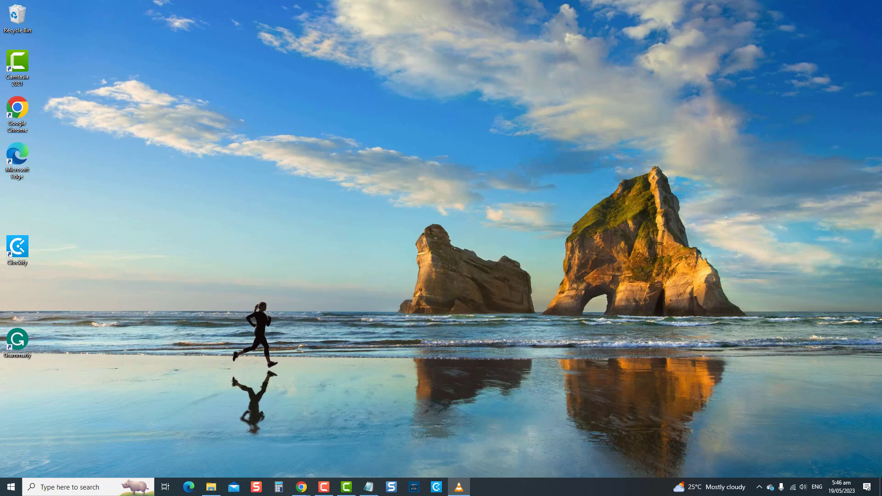
Step: After reboot, launch Device Manager again by running 'devmgmt.msc'
key("Win+r")
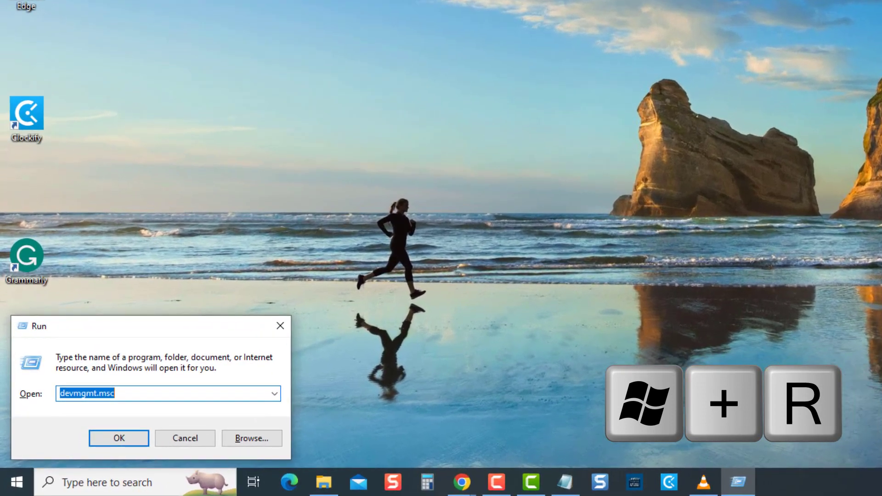
type("devmgmt.m")
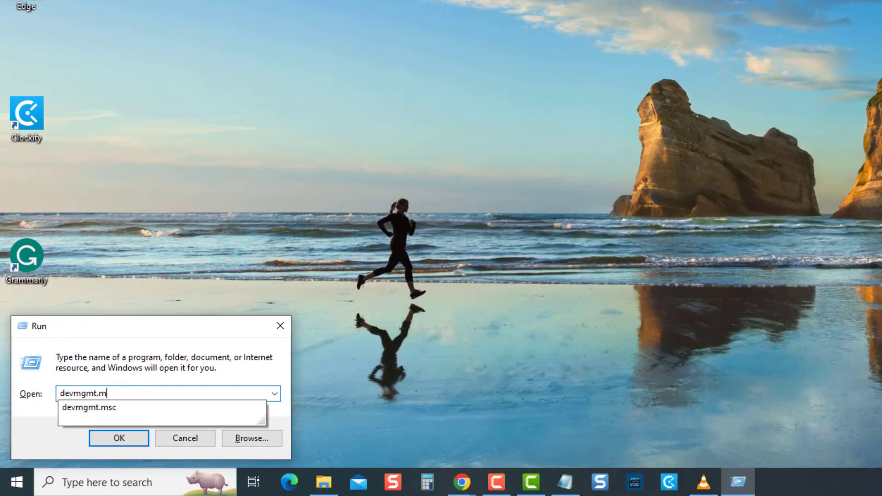
left_click(119, 439)
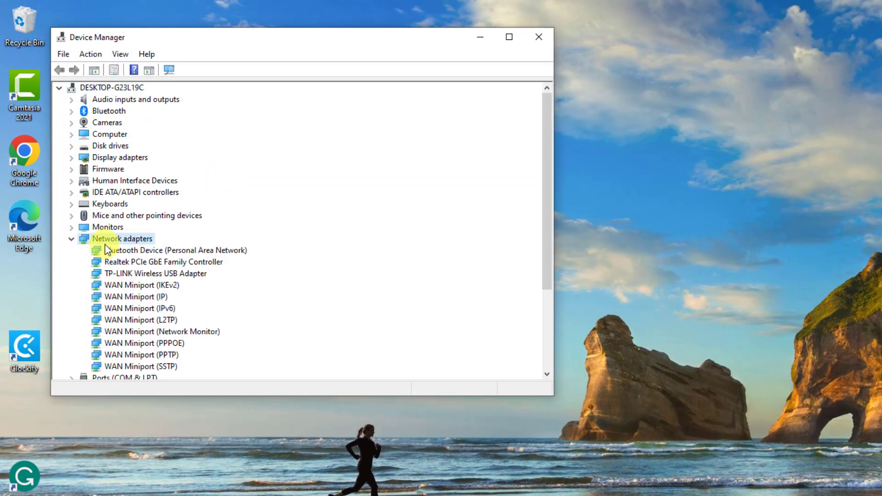
Step: View the TP-LINK adapter's Driver details (version 5.1.22.0, Roll Back greyed out) and close with OK
right_click(155, 273)
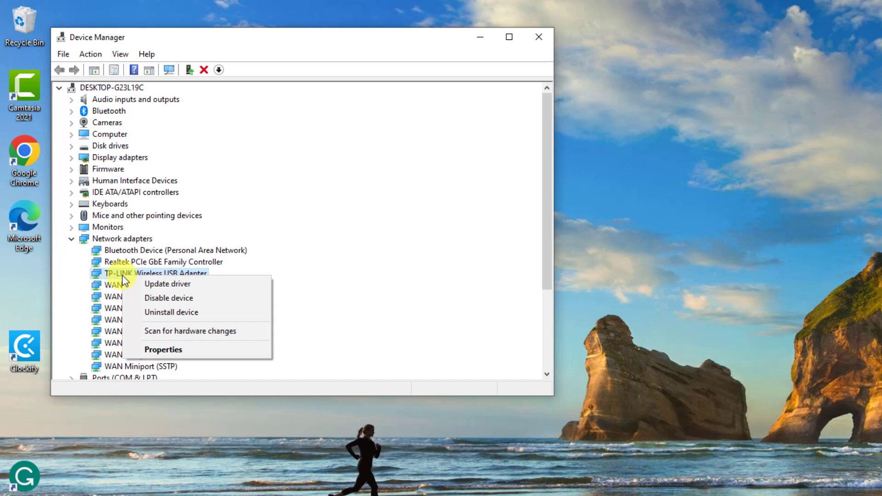
left_click(163, 349)
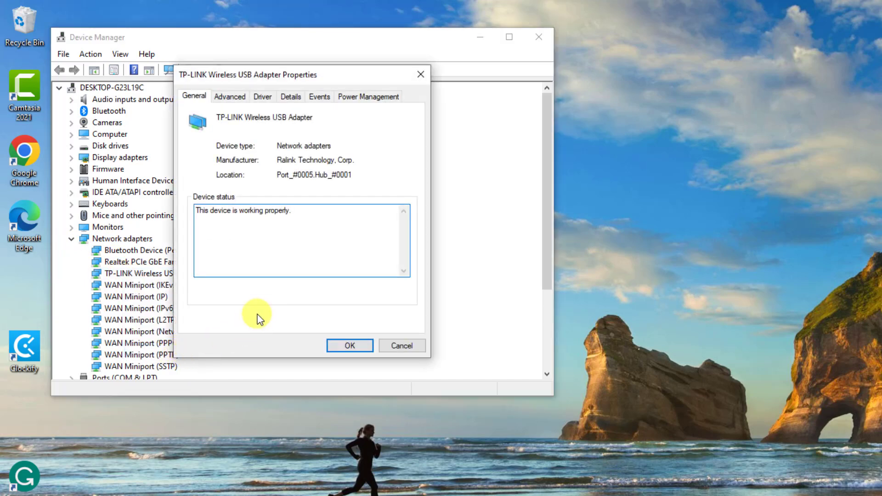
left_click(262, 97)
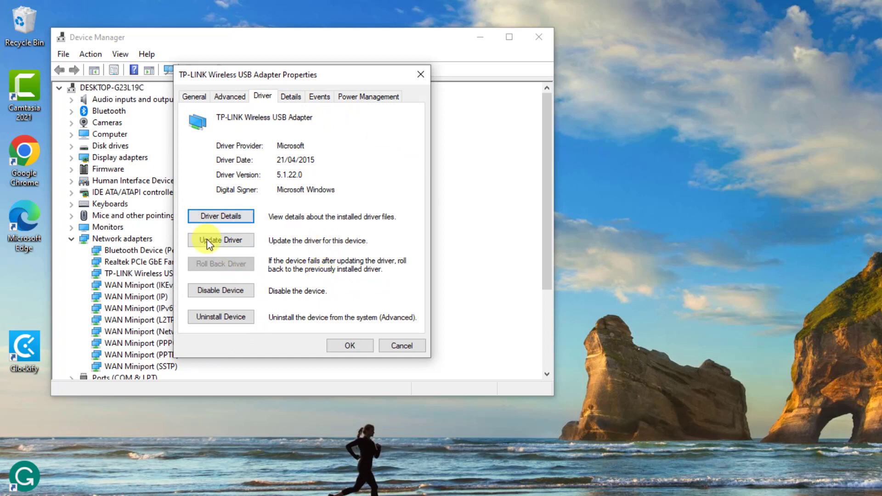
mouse_move(280, 264)
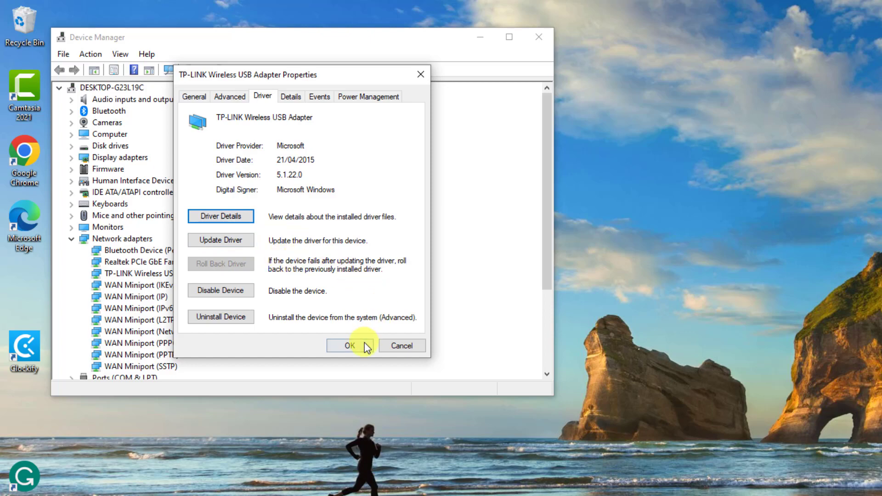
left_click(349, 346)
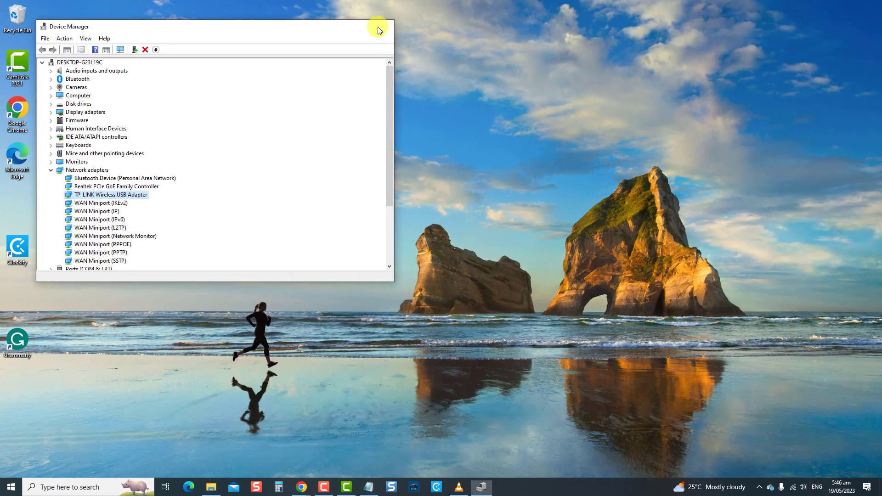